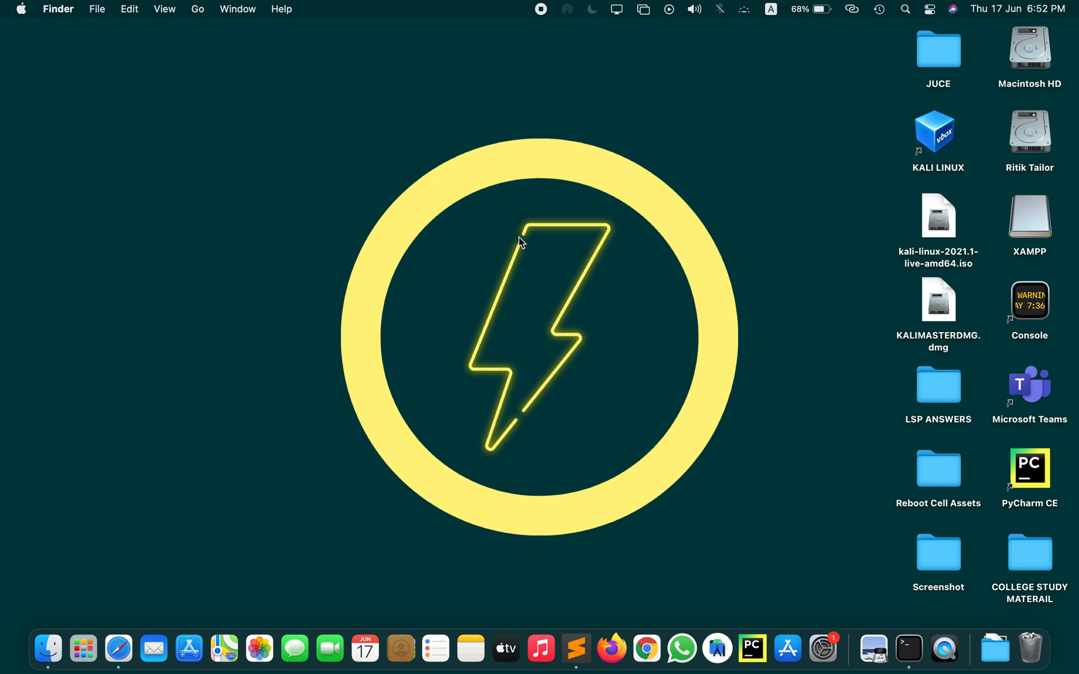
mouse_move(531, 233)
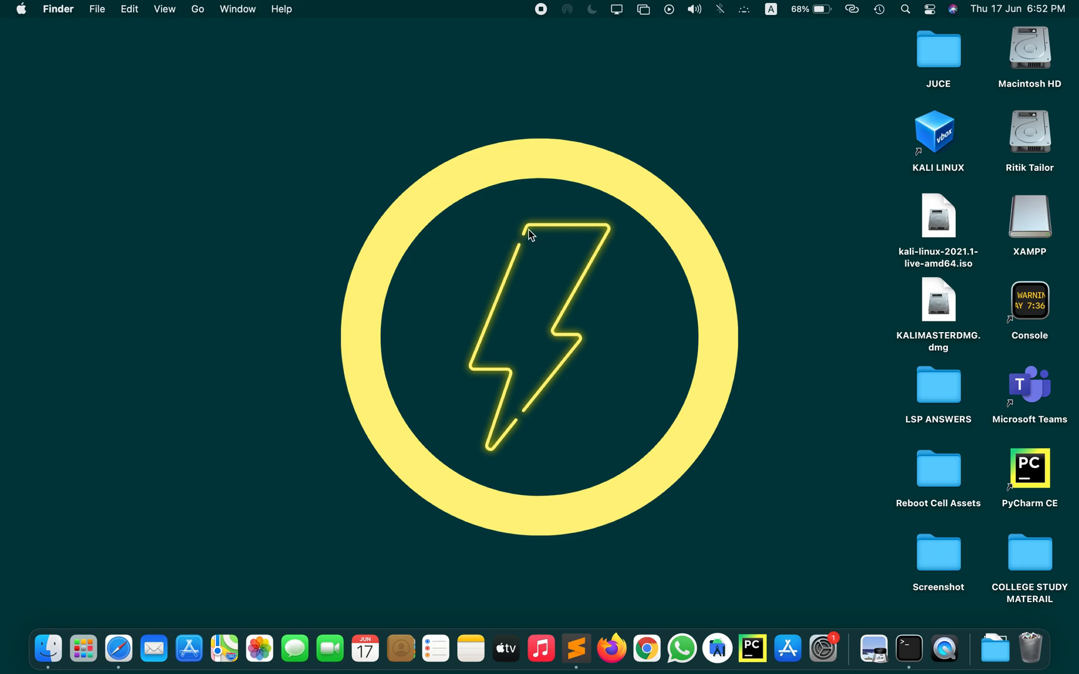
Launch Terminal from a Spotlight search for 'terminal'
type("terminal")
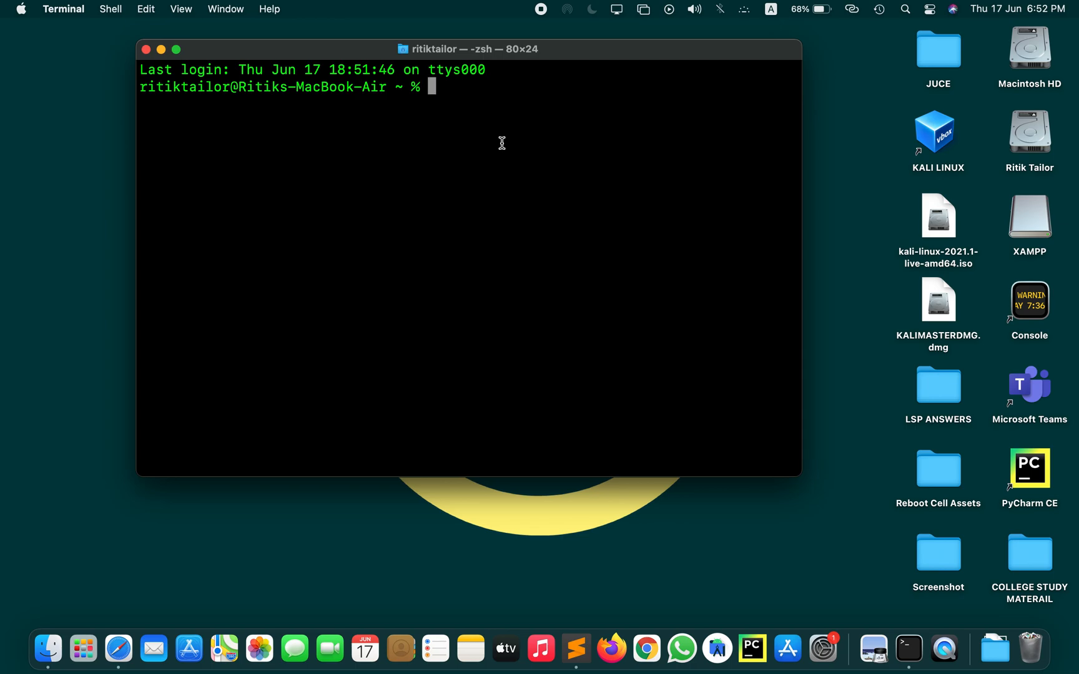
Change into the Desktop folder, list its contents with ls, and highlight the listed items
type("cd")
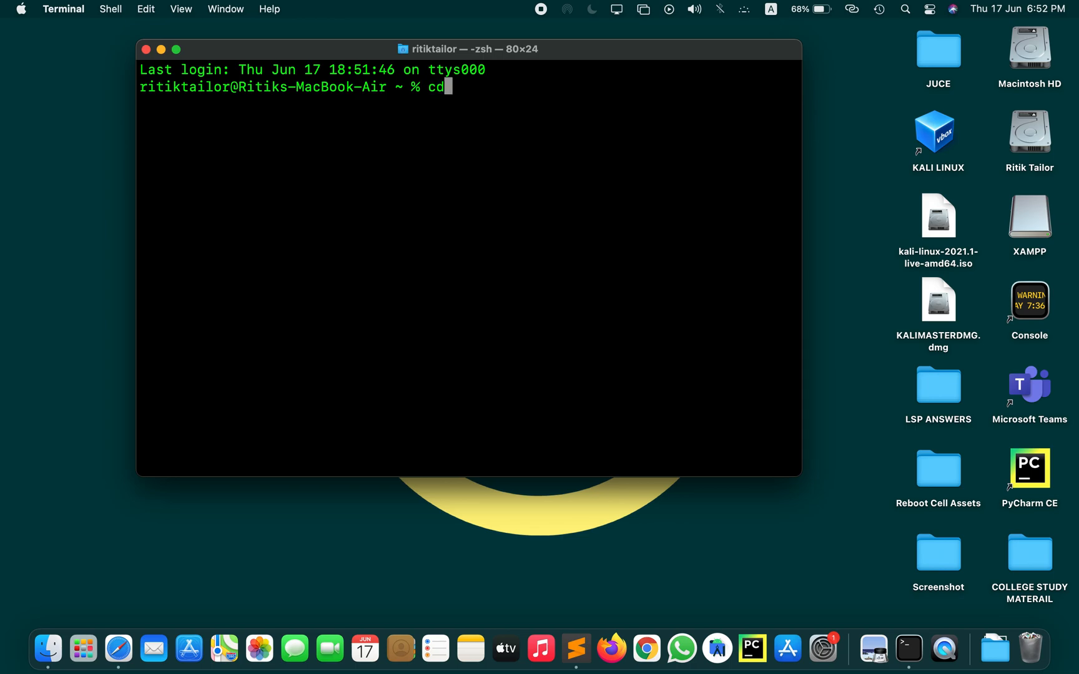
type("Desktop")
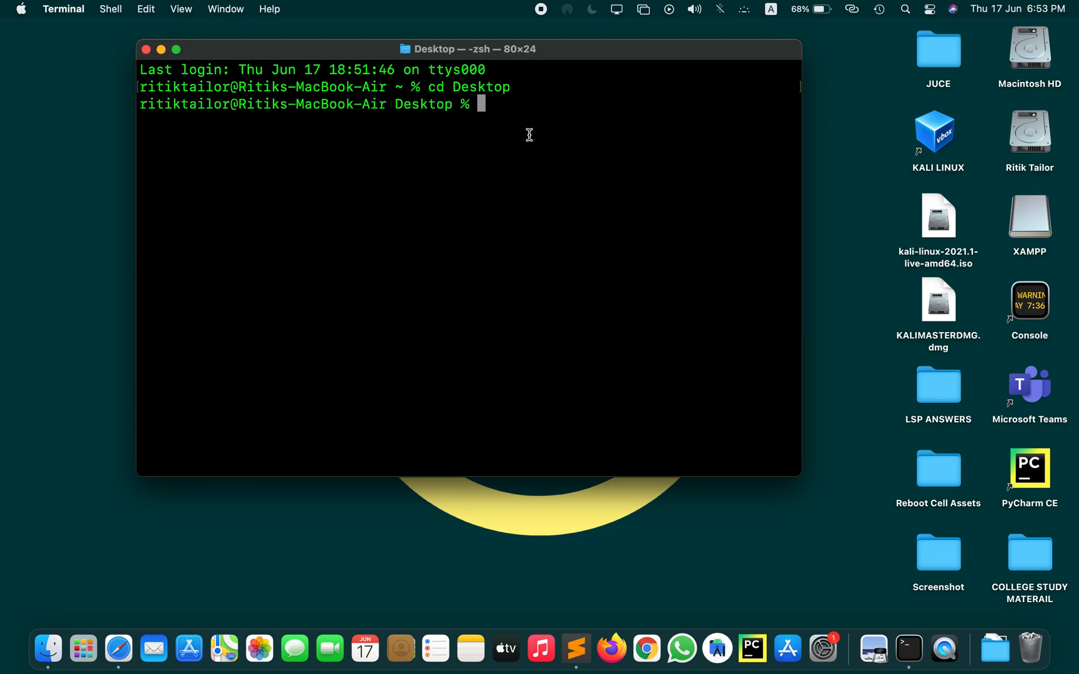
mouse_move(521, 121)
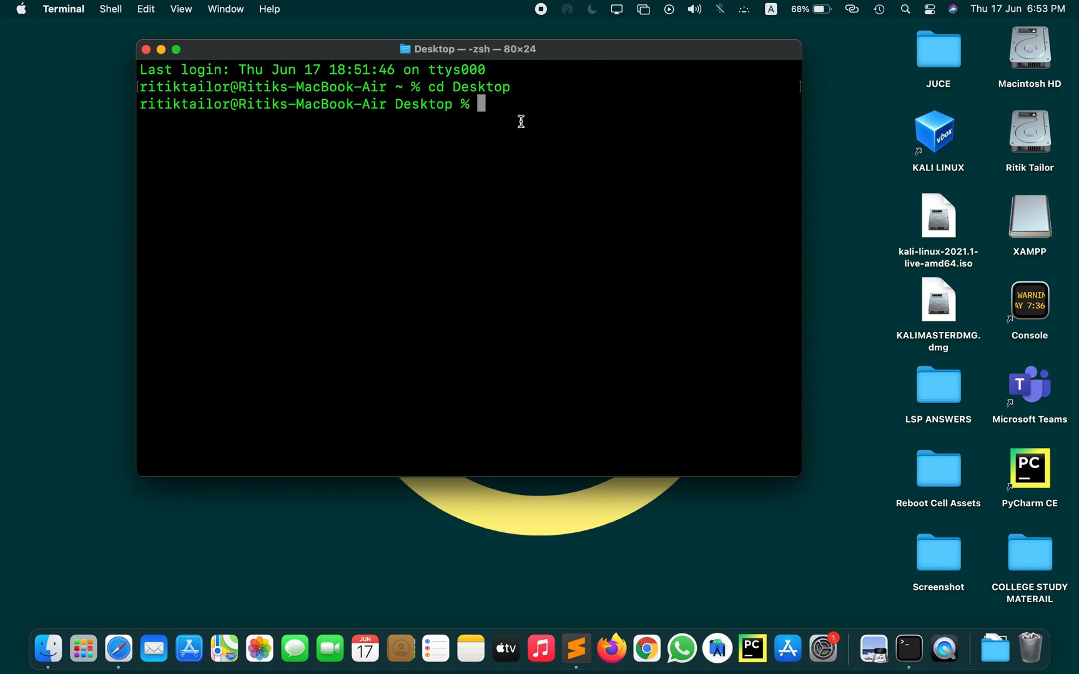
type("l")
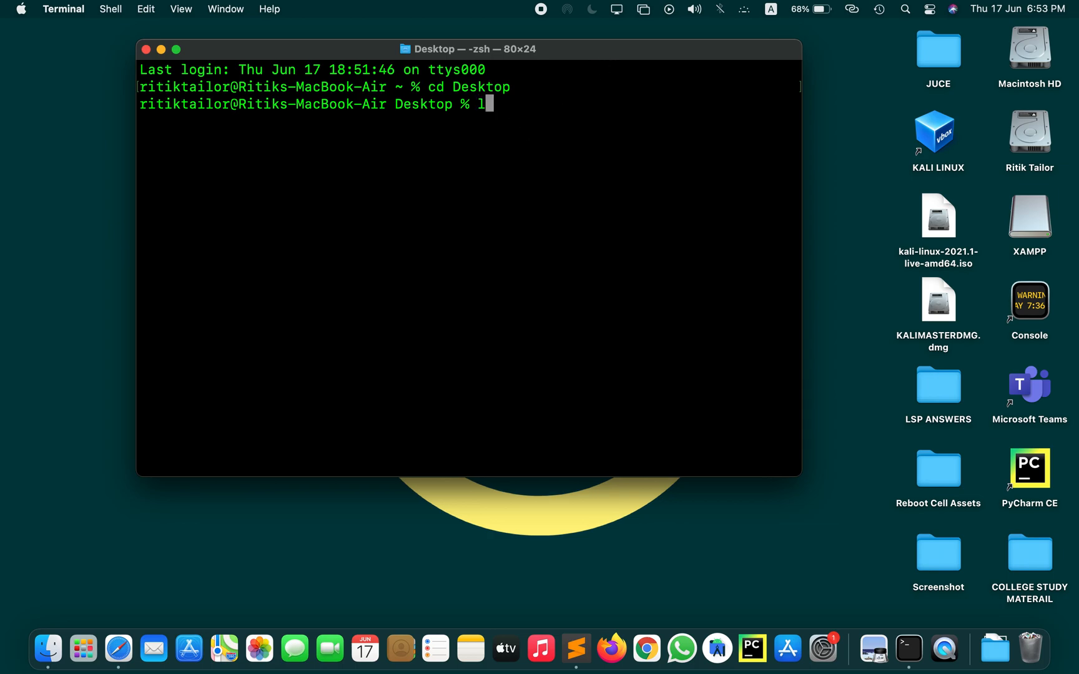
type("s")
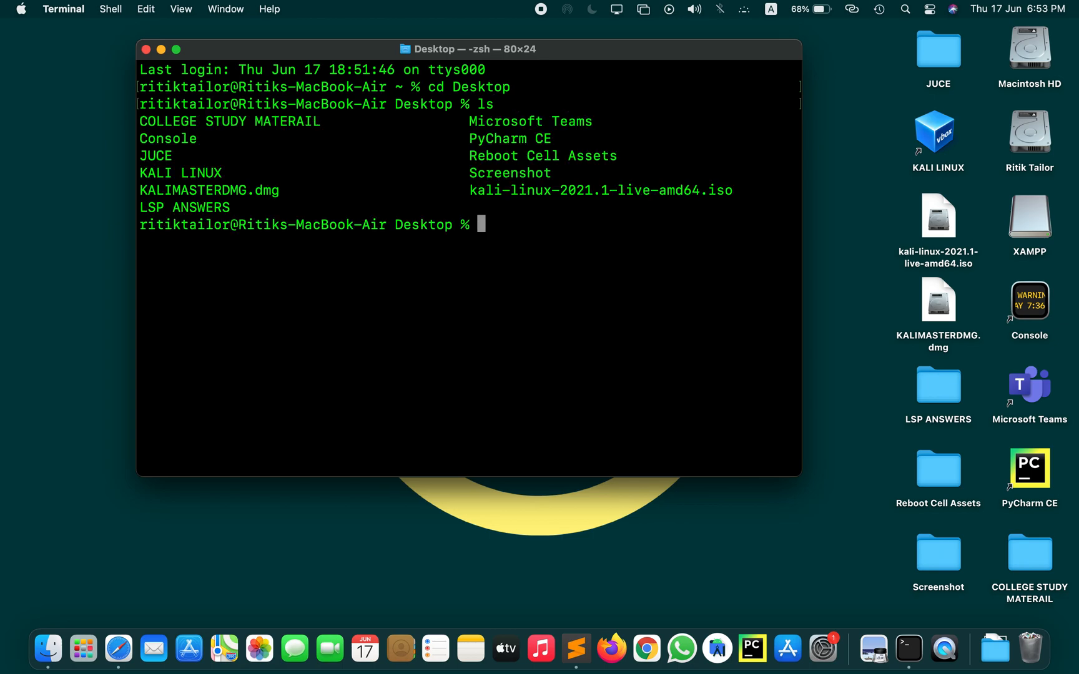
left_click_drag(140, 122, 586, 161)
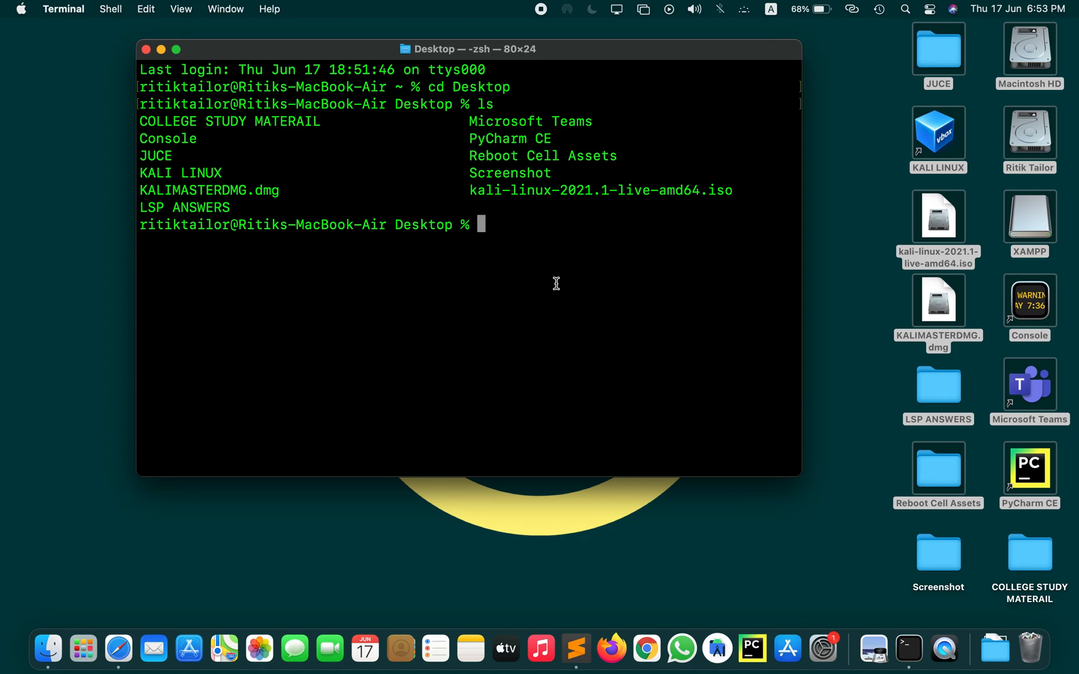
Create a new empty youtube.sh file in nano with 'nano youtube.sh'
type("nano")
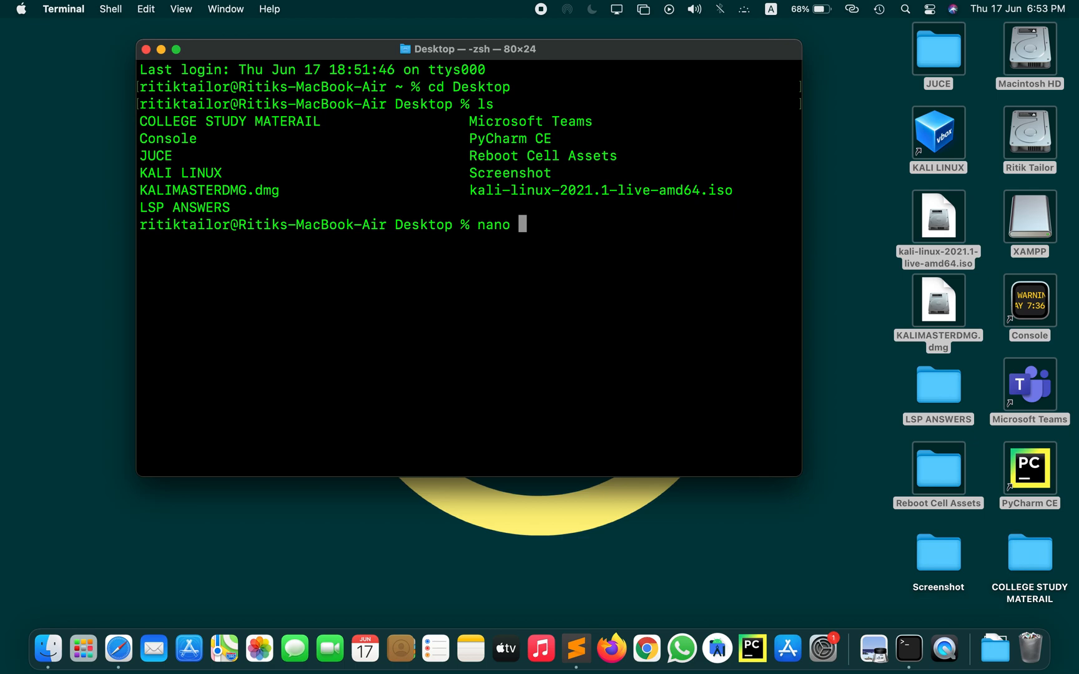
type("youtube")
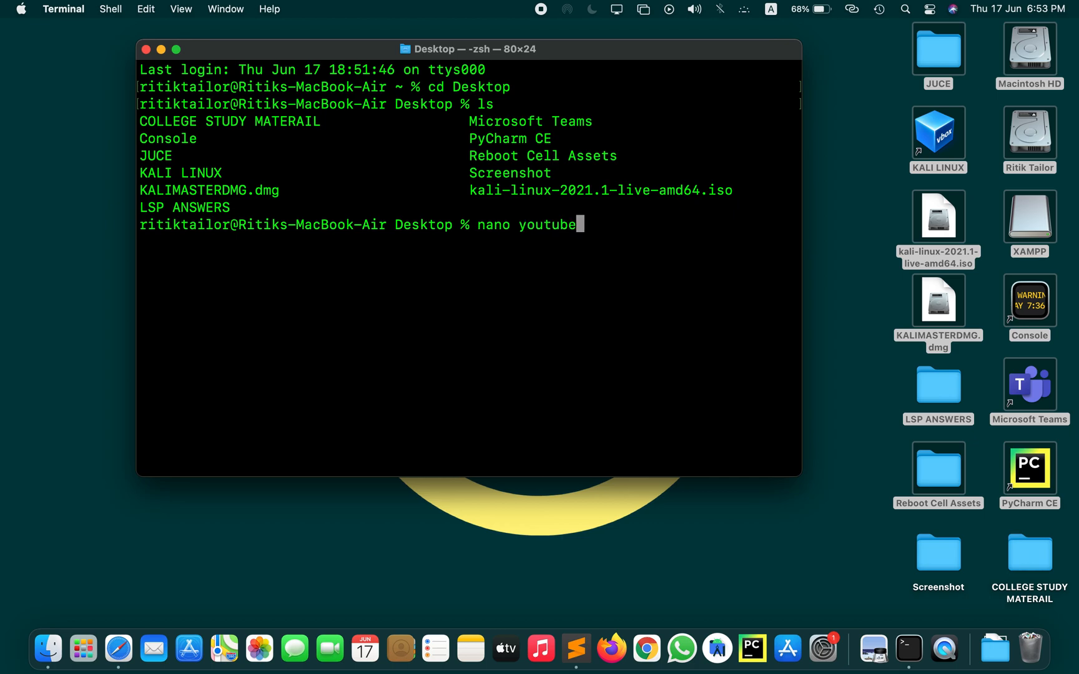
type(".sh")
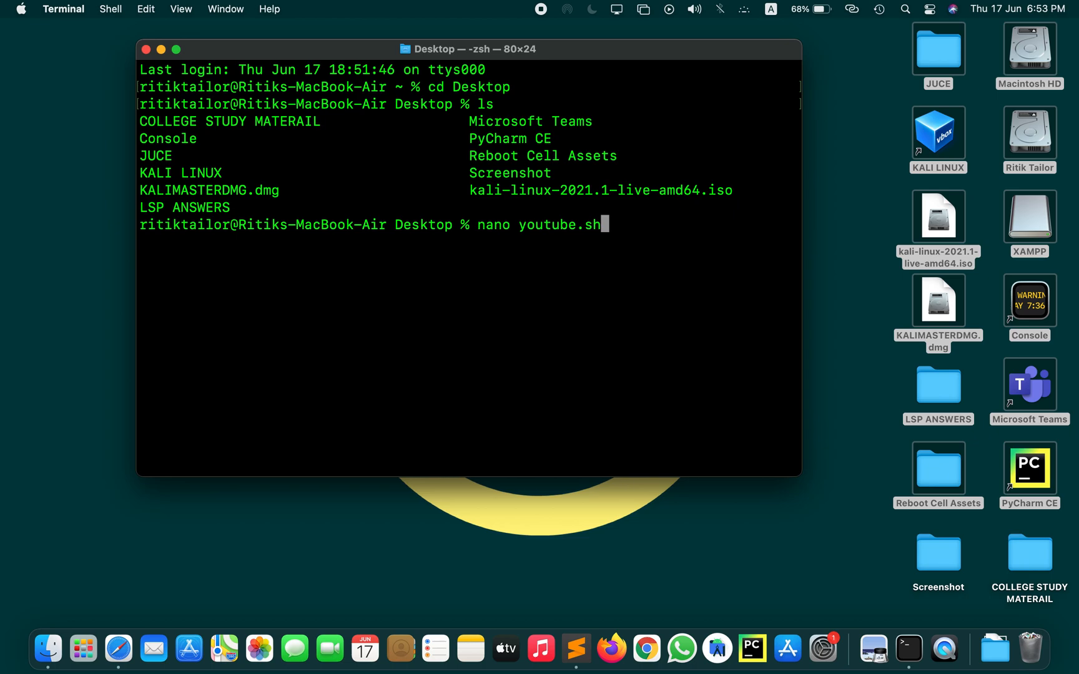
key("enter")
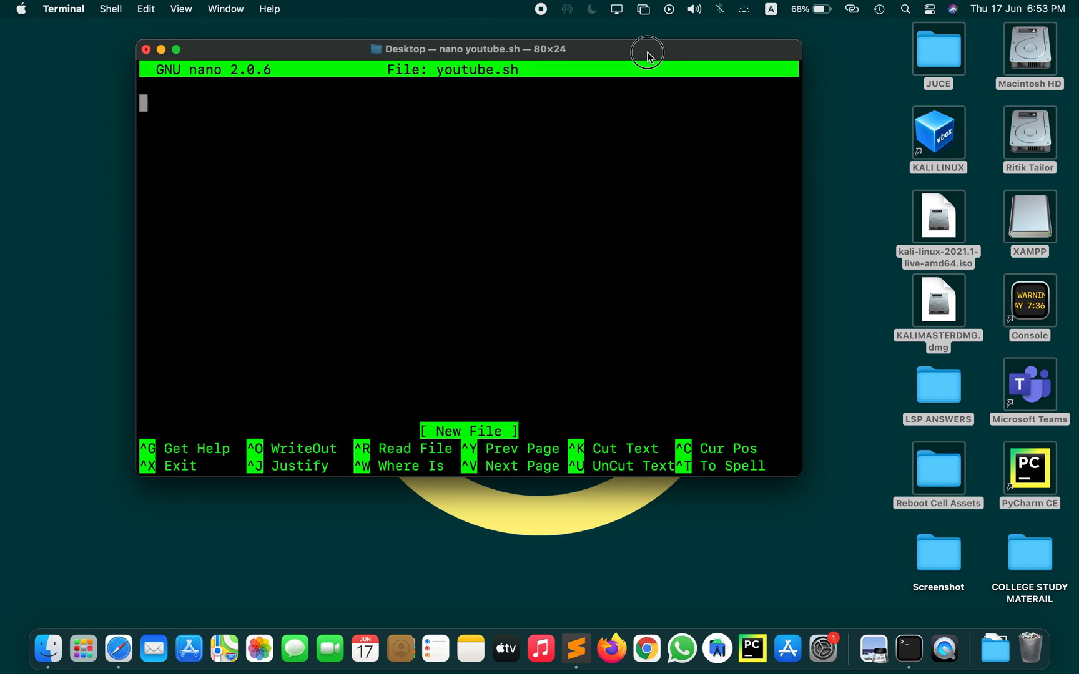
Write the line echo "this is a sample script" as the content of youtube.sh
type("echo")
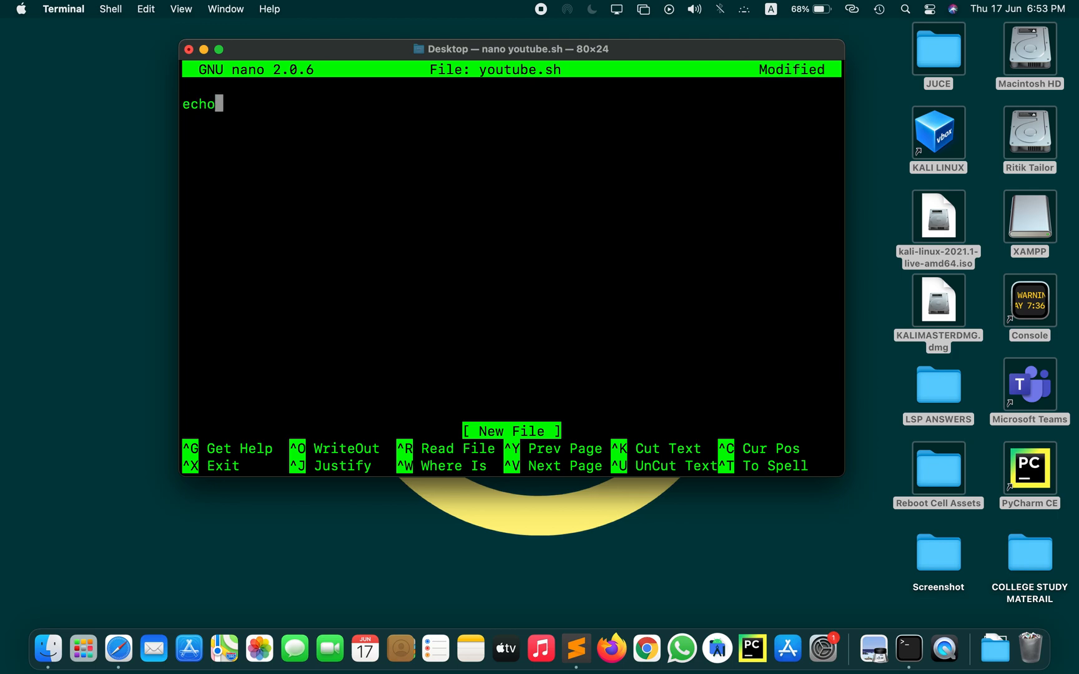
type("\"thi")
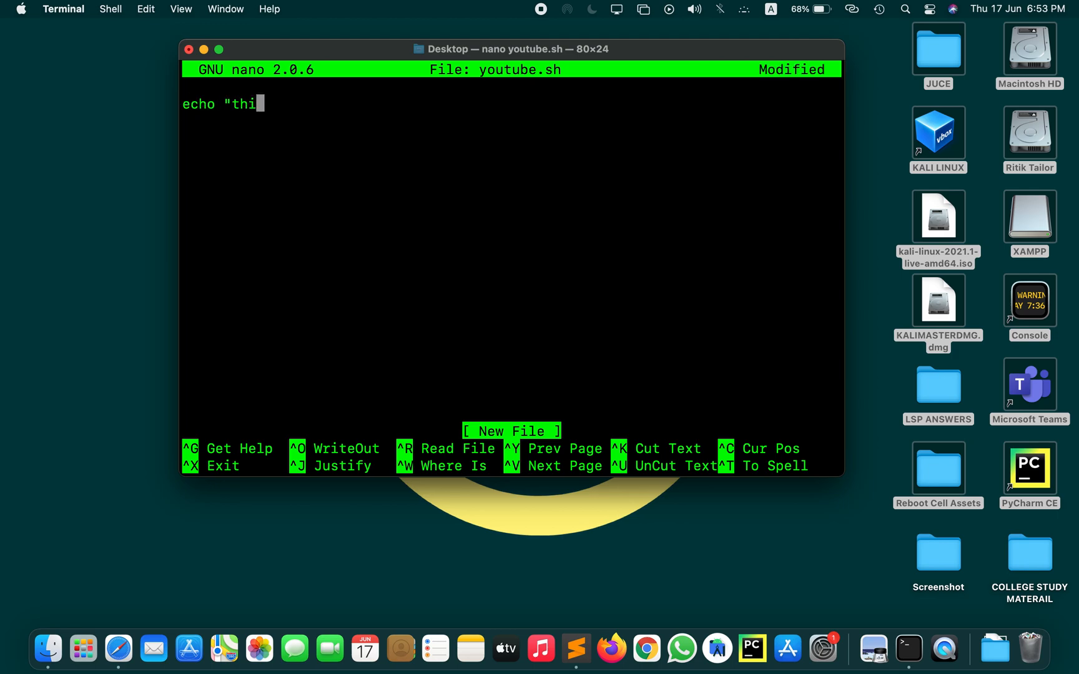
type("s is a sample")
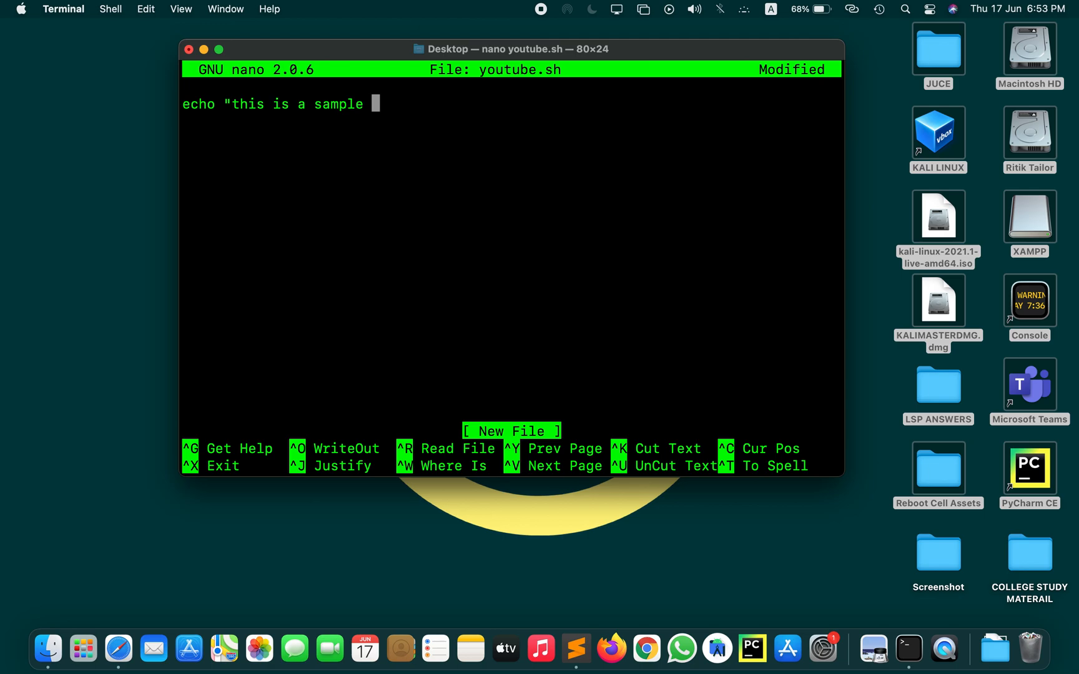
type("script\"")
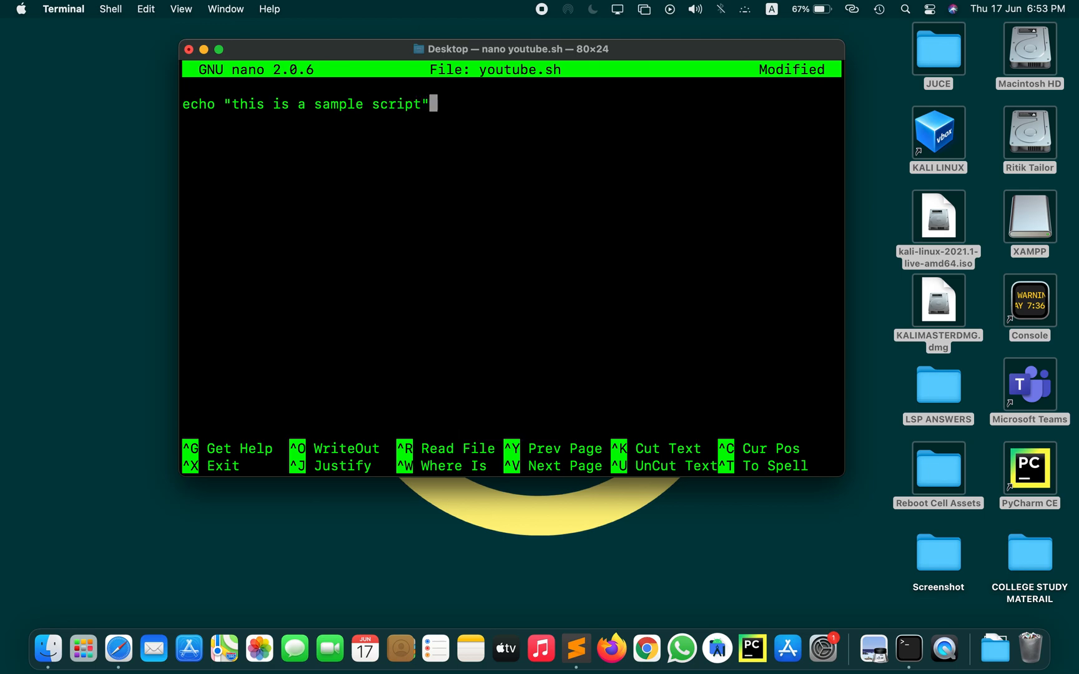
mouse_move(281, 281)
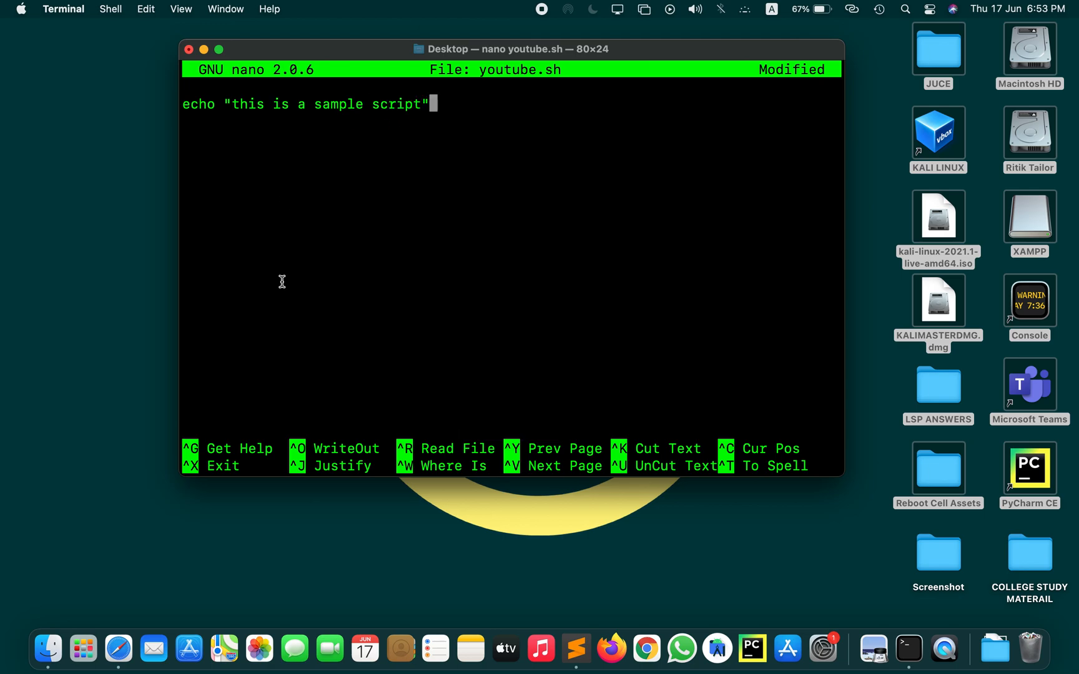
mouse_move(327, 456)
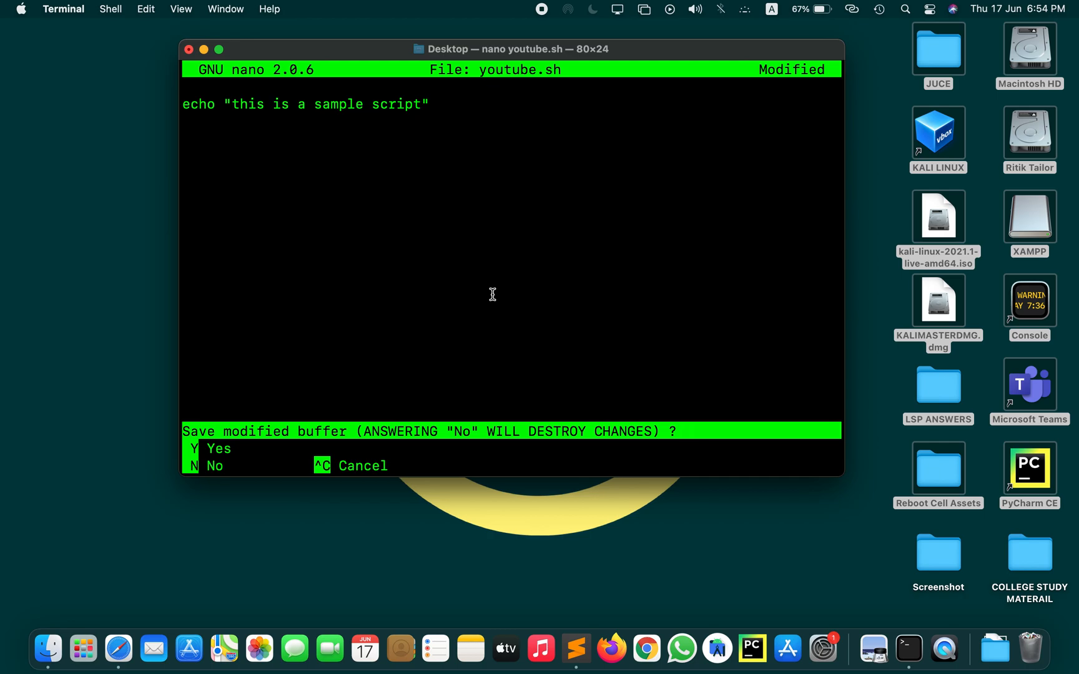
mouse_move(524, 402)
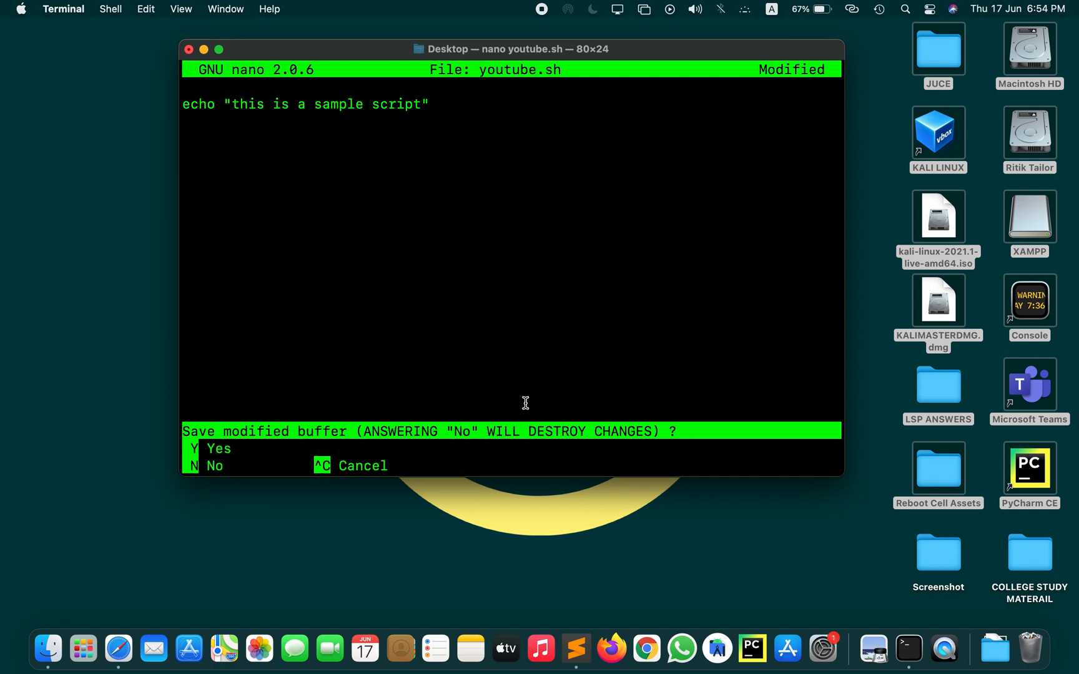
Confirm saving the modified youtube.sh buffer when exiting nano
key("y")
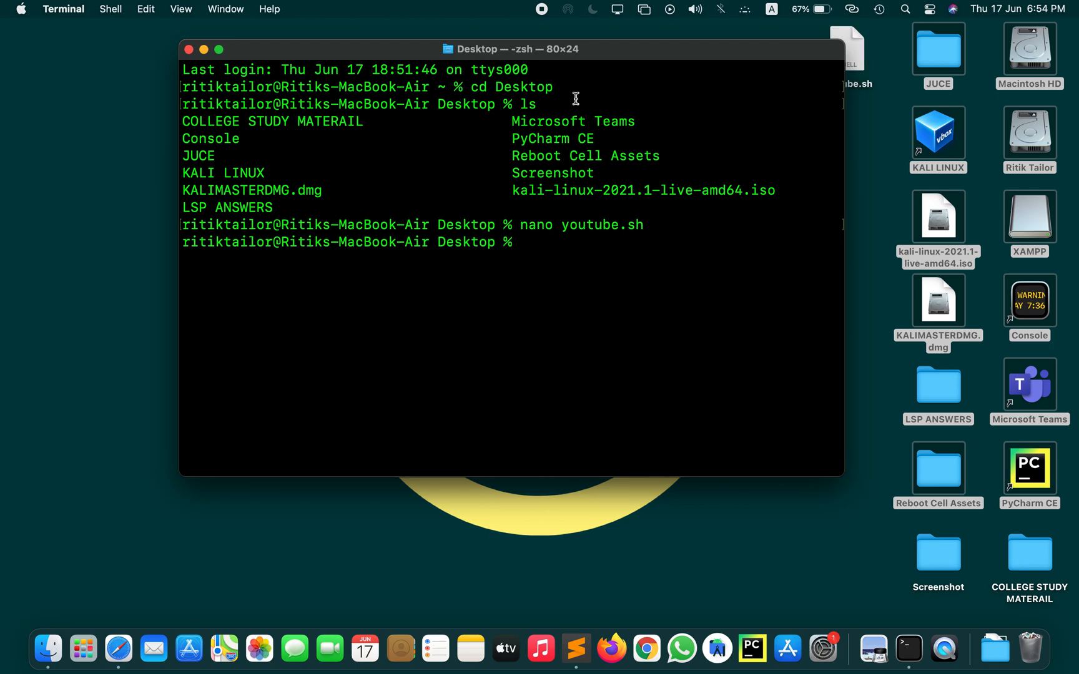
Make youtube.sh executable with 'chmod +x youtube.sh'
left_click_drag(509, 49, 402, 48)
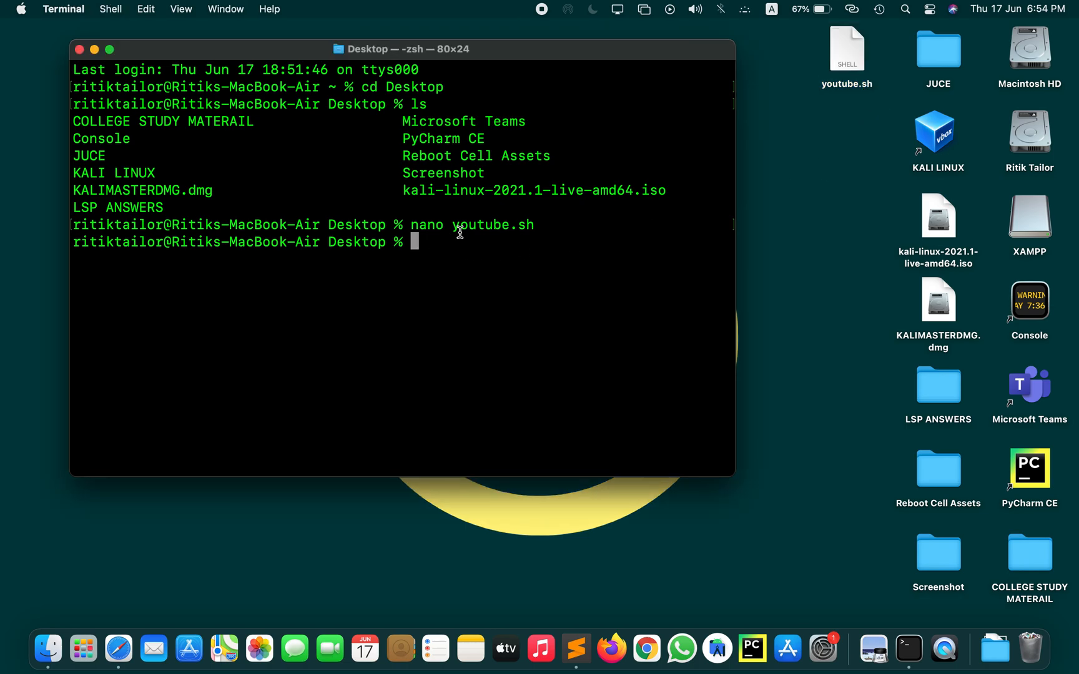
mouse_move(424, 282)
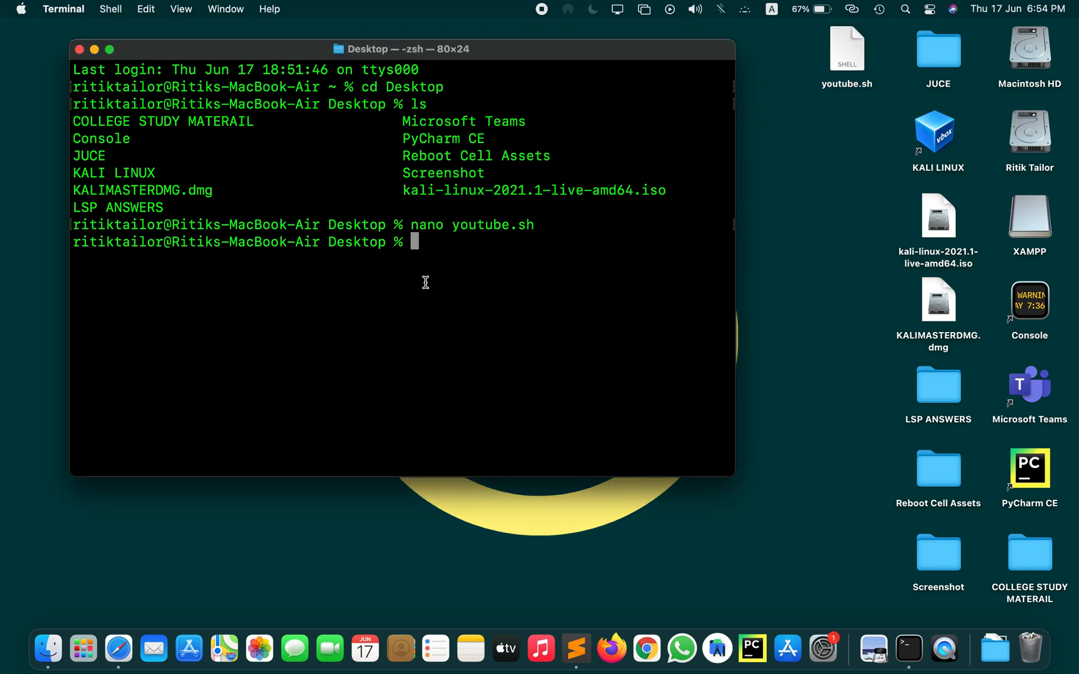
type("chmod")
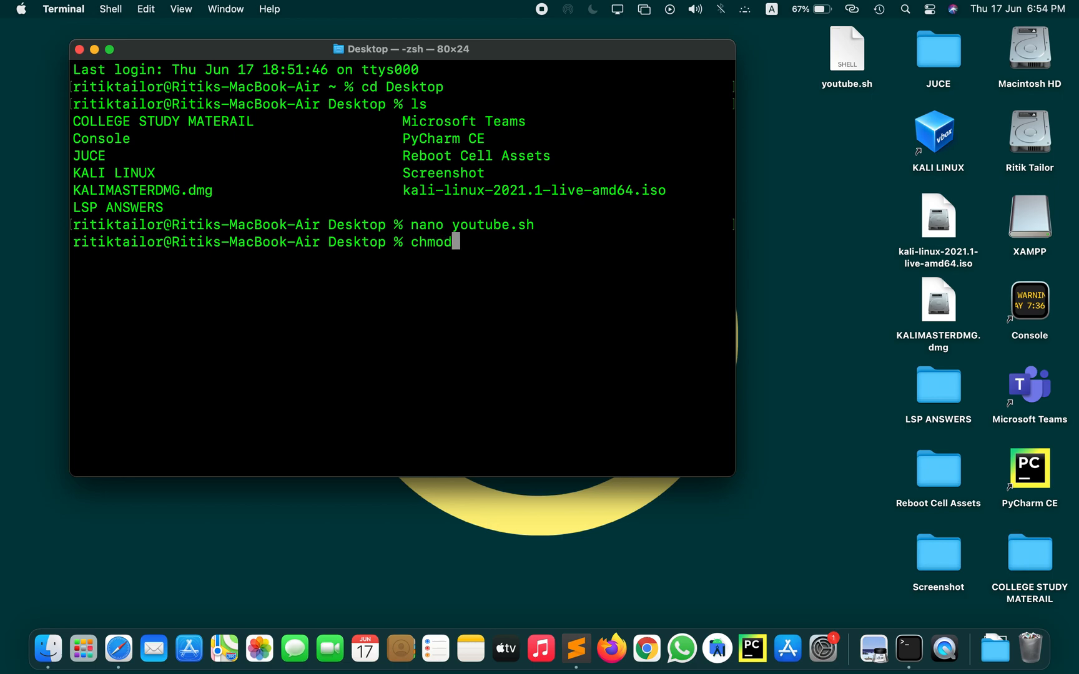
type("+x")
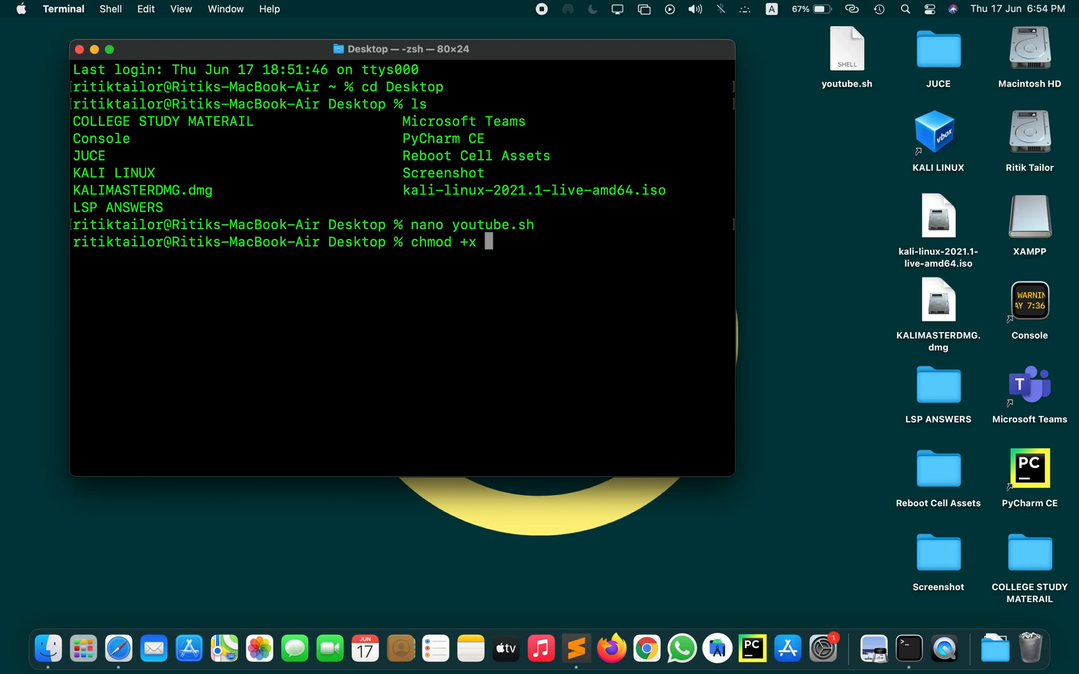
type("you")
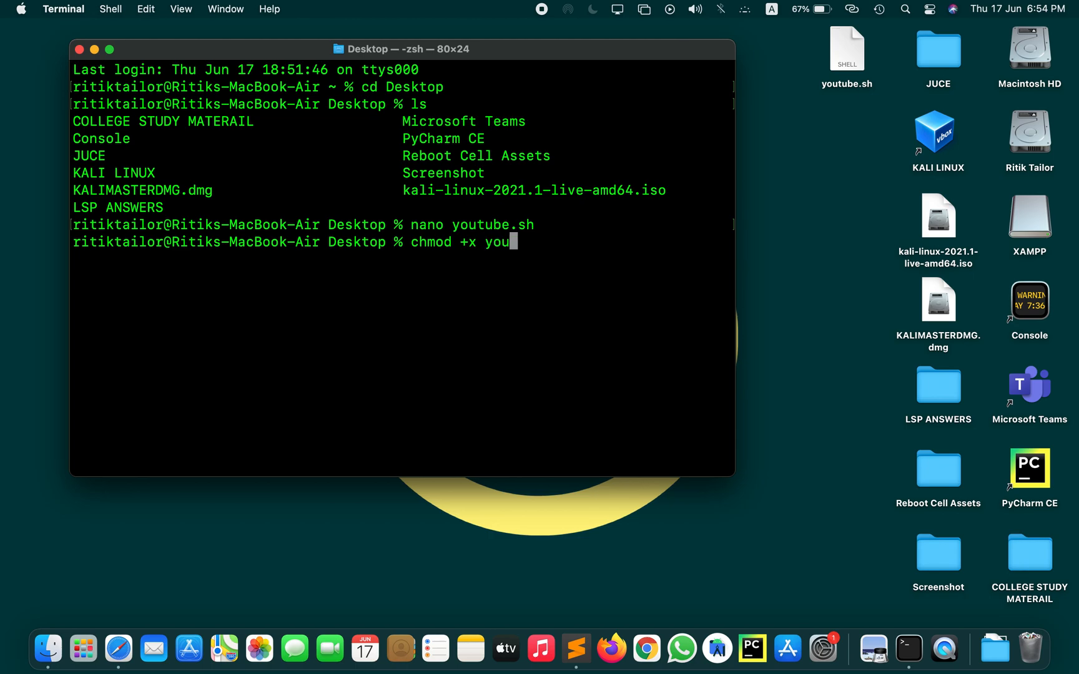
type("tube.sh")
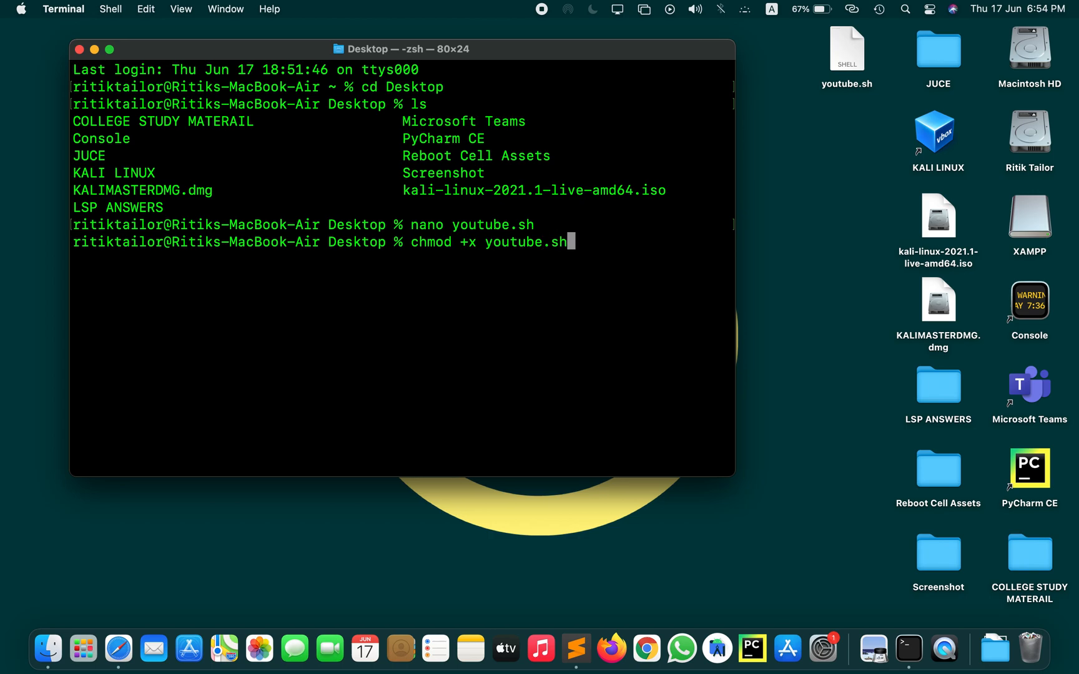
key("enter")
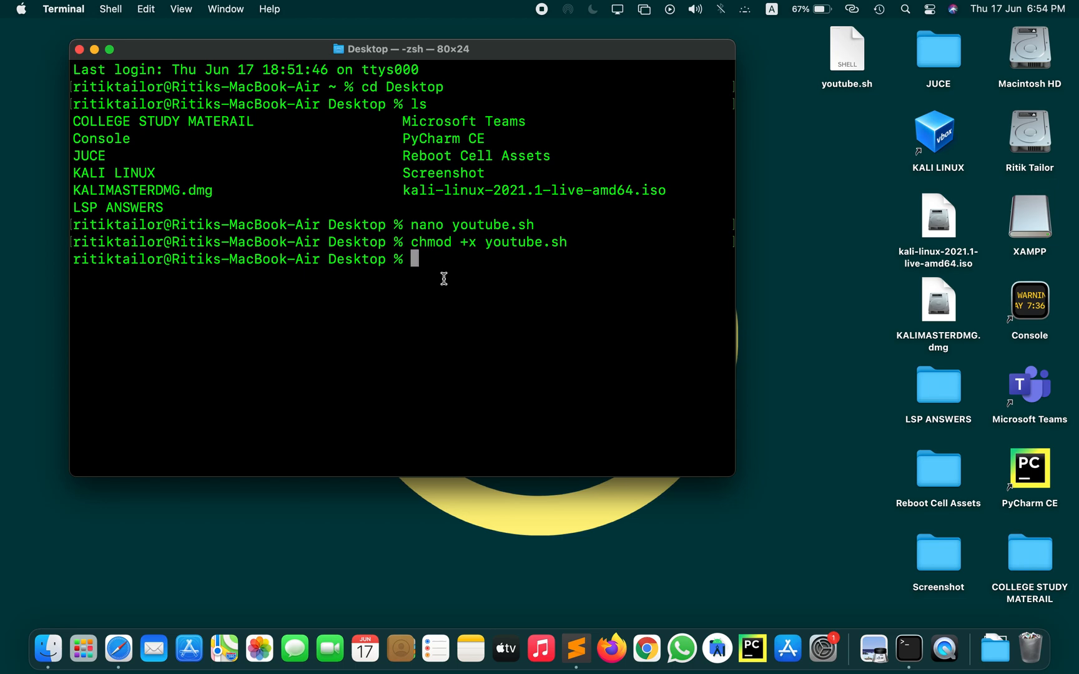
Run ./youtube.sh so it prints 'this is a sample script'
type(".")
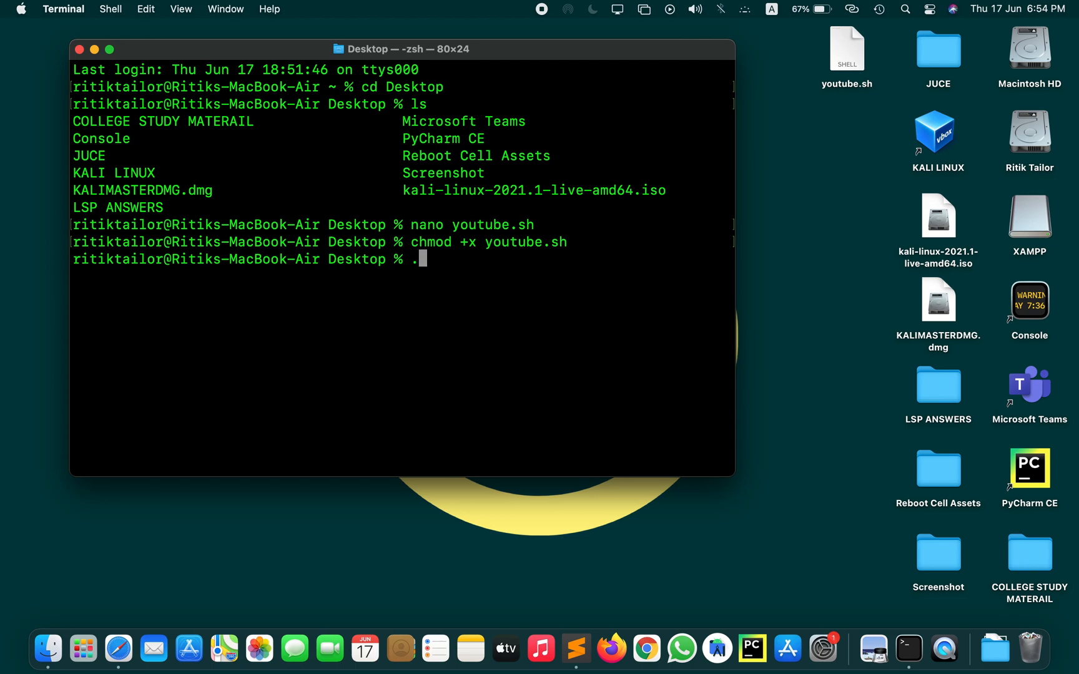
type("/")
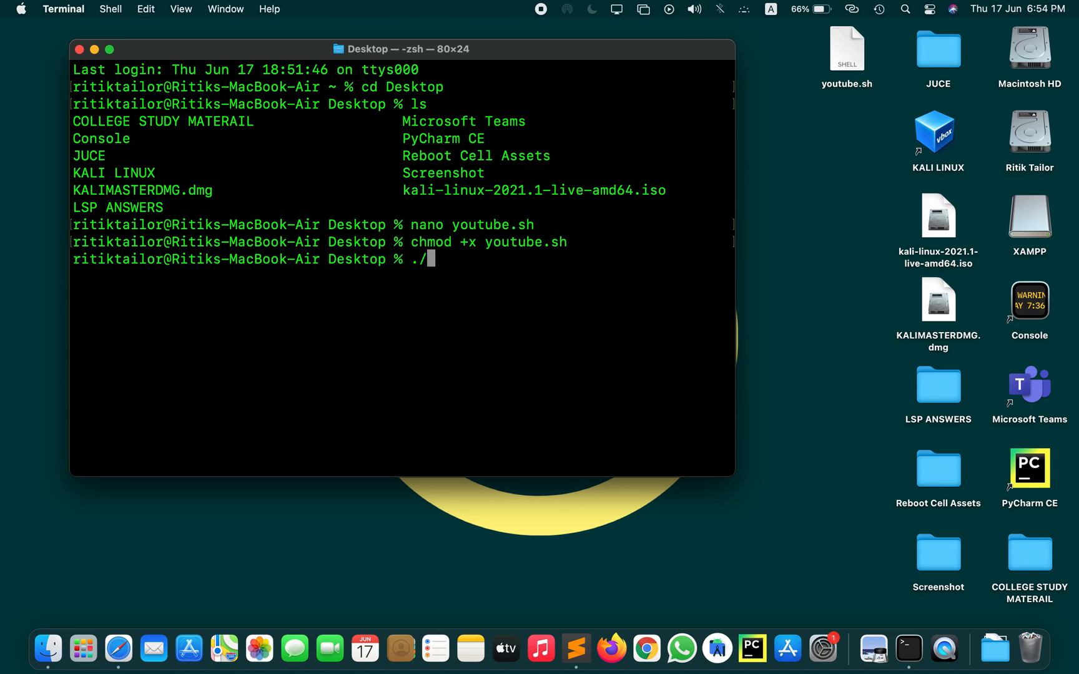
type("youtube.s")
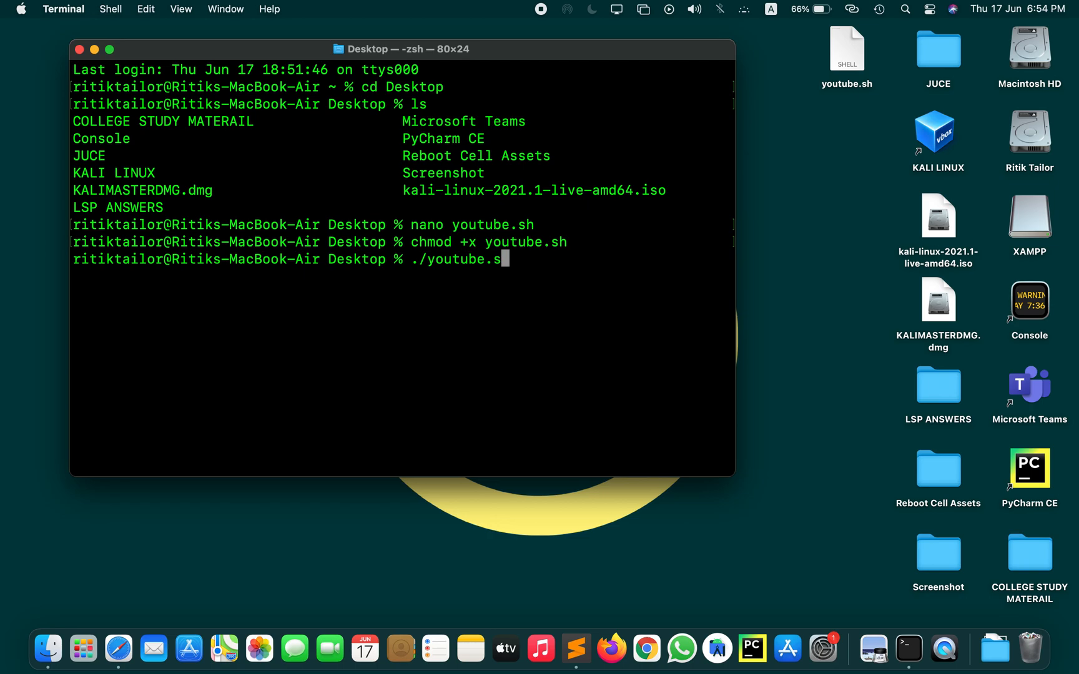
key("Return")
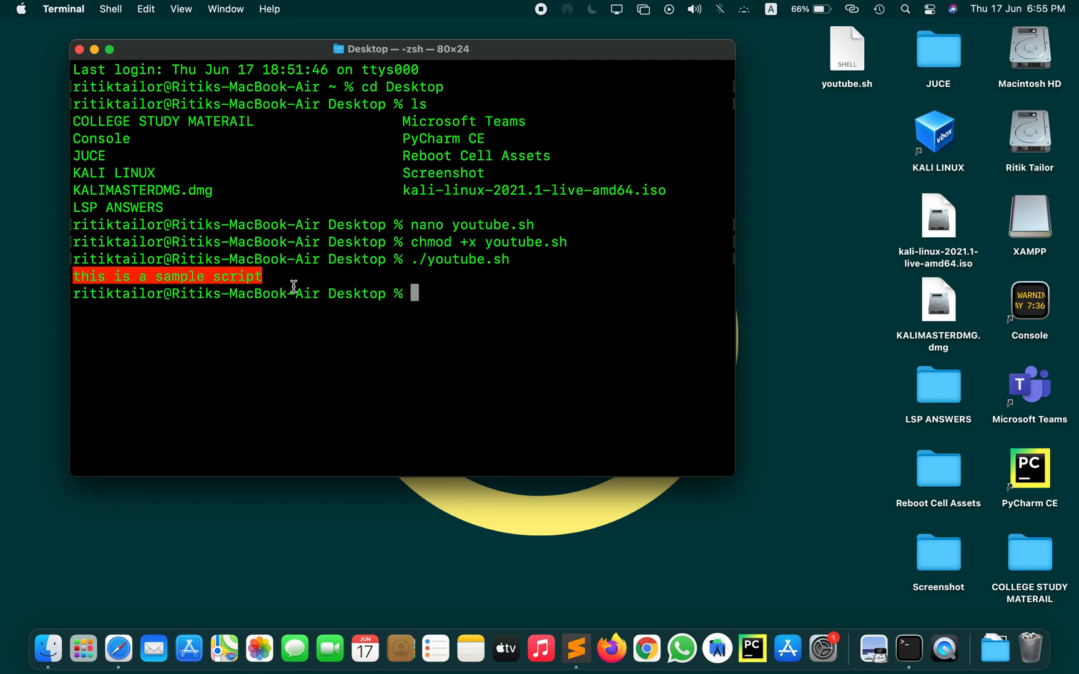
mouse_move(487, 109)
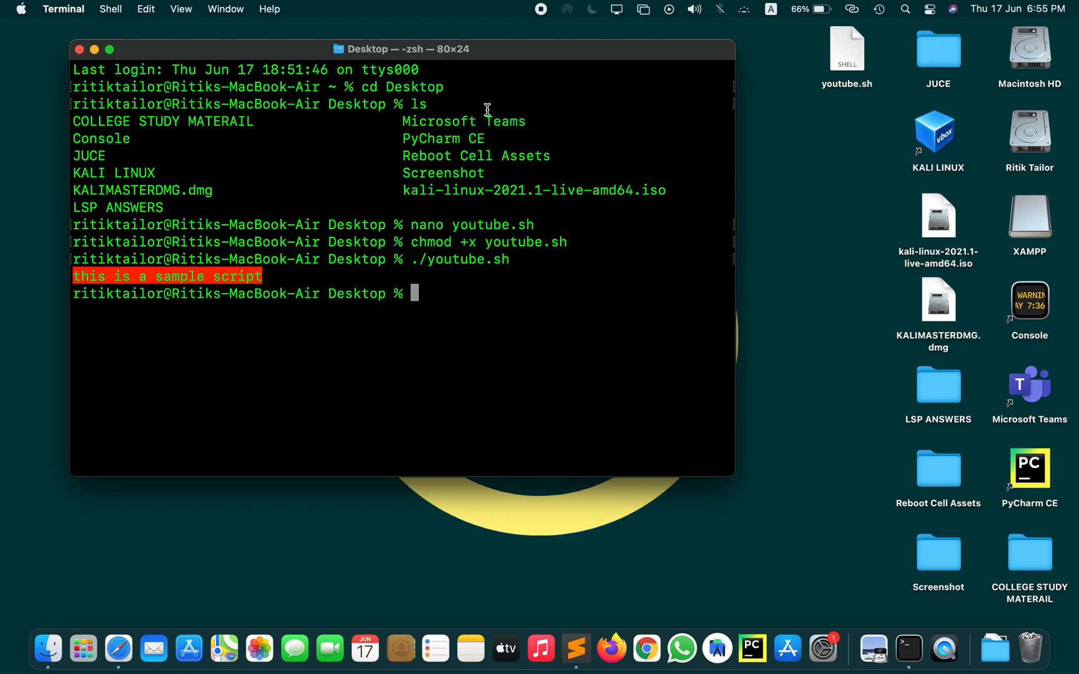
mouse_move(526, 100)
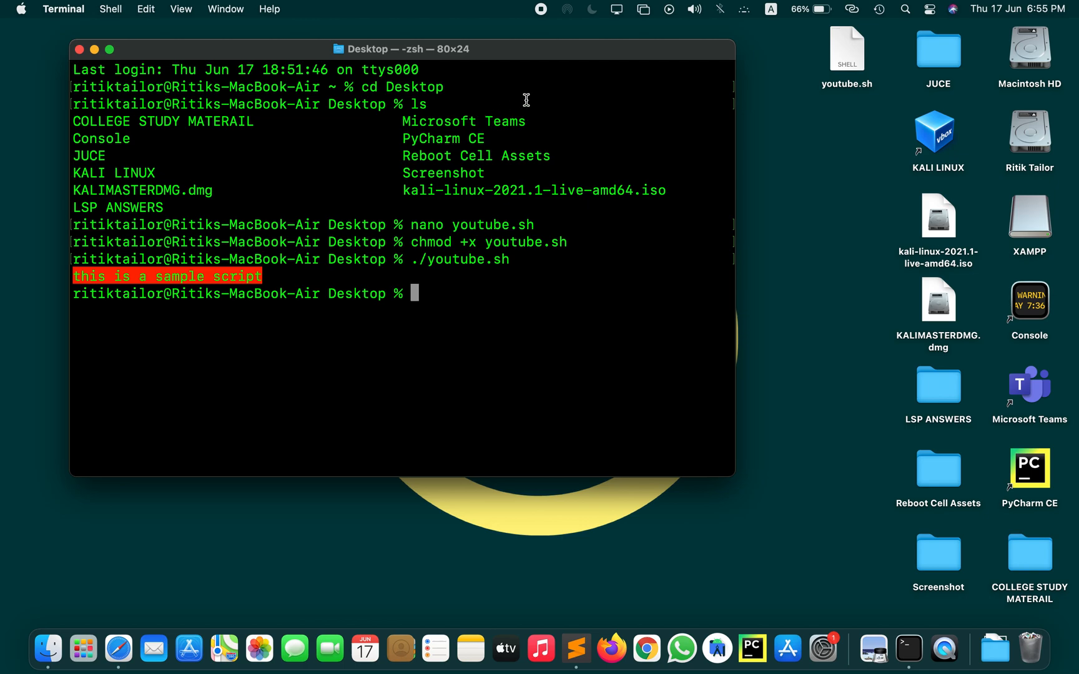